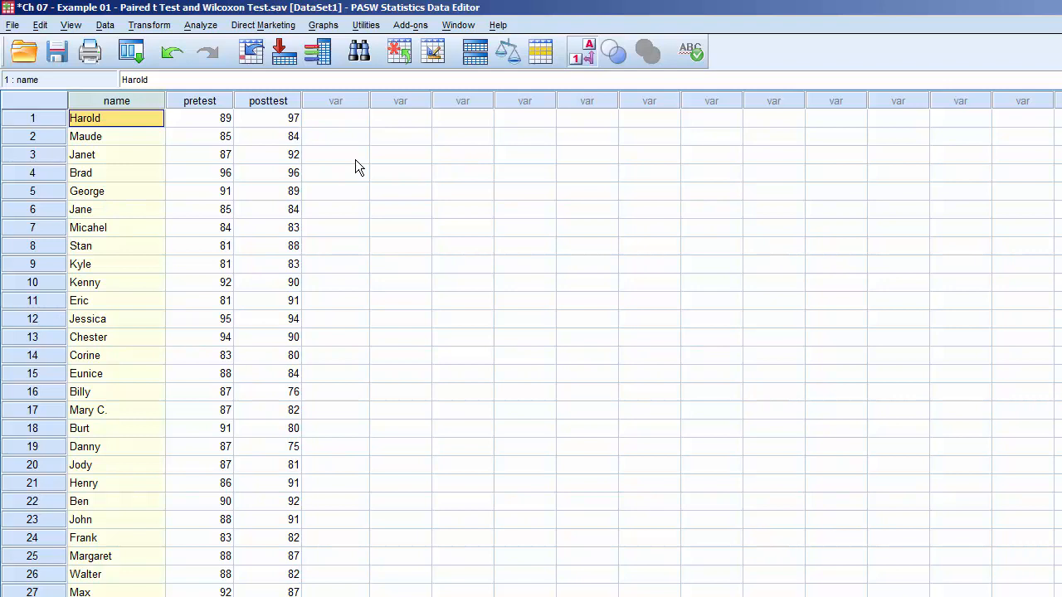
# Review the name, pretest and posttest columns in the data view
pyautogui.click(117, 101)
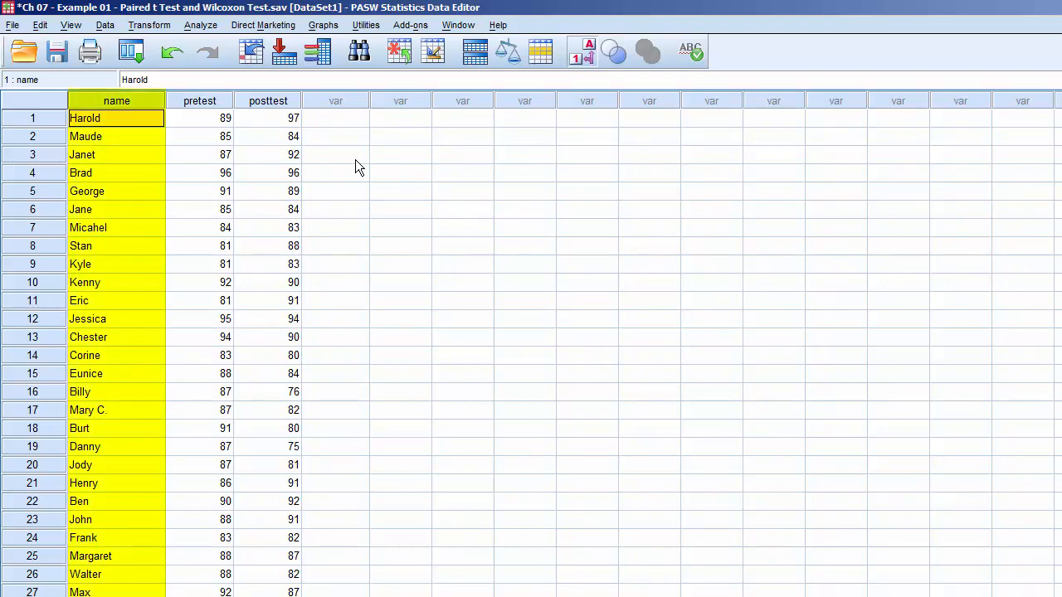
pyautogui.click(199, 101)
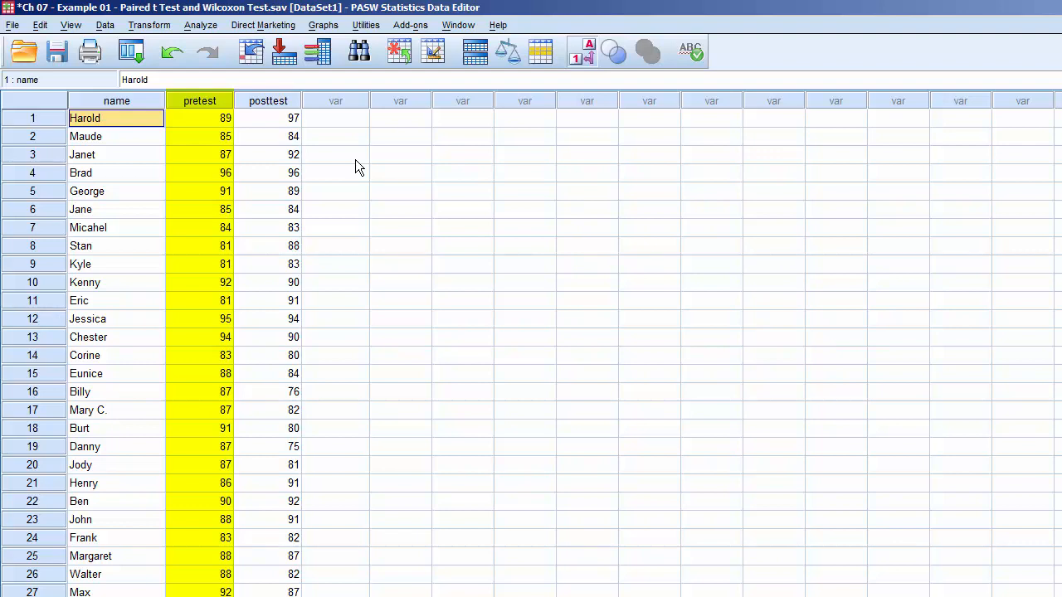
pyautogui.click(269, 101)
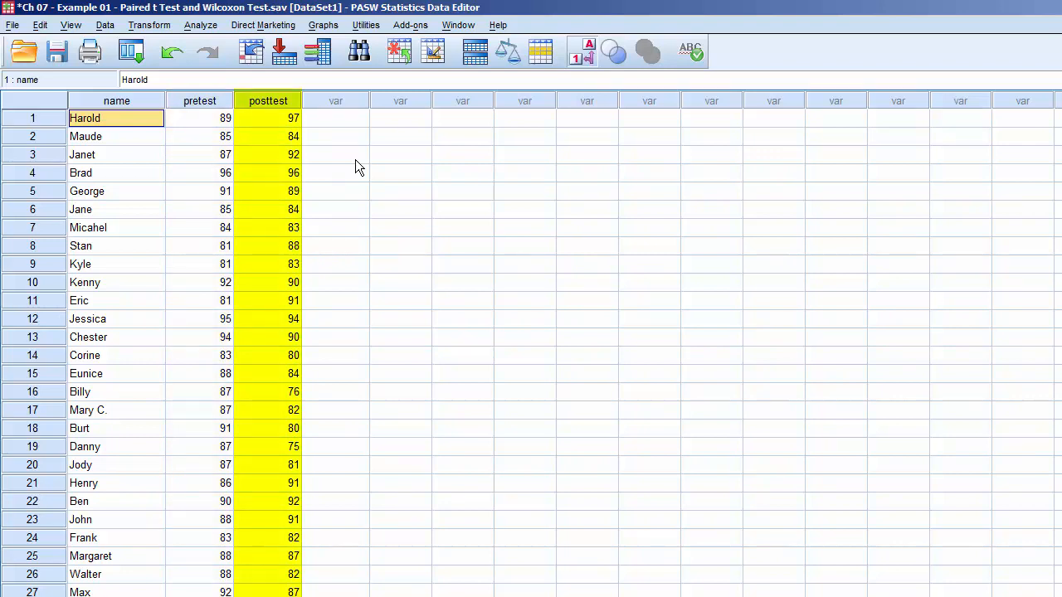
pyautogui.click(268, 101)
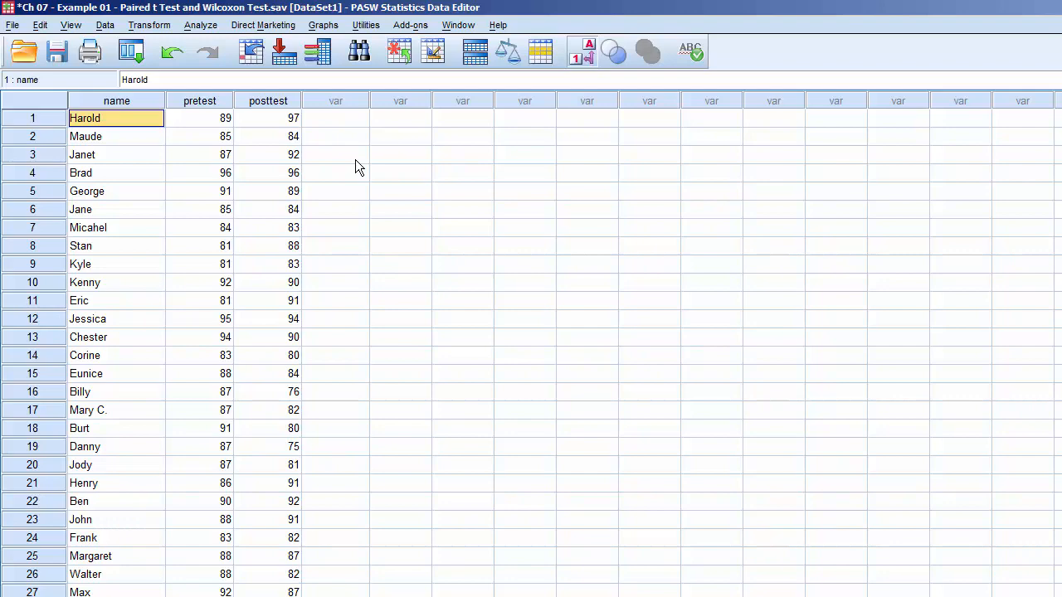
# Compute a new variable diff = posttest - pretest via Transform > Compute Variable
pyautogui.click(150, 24)
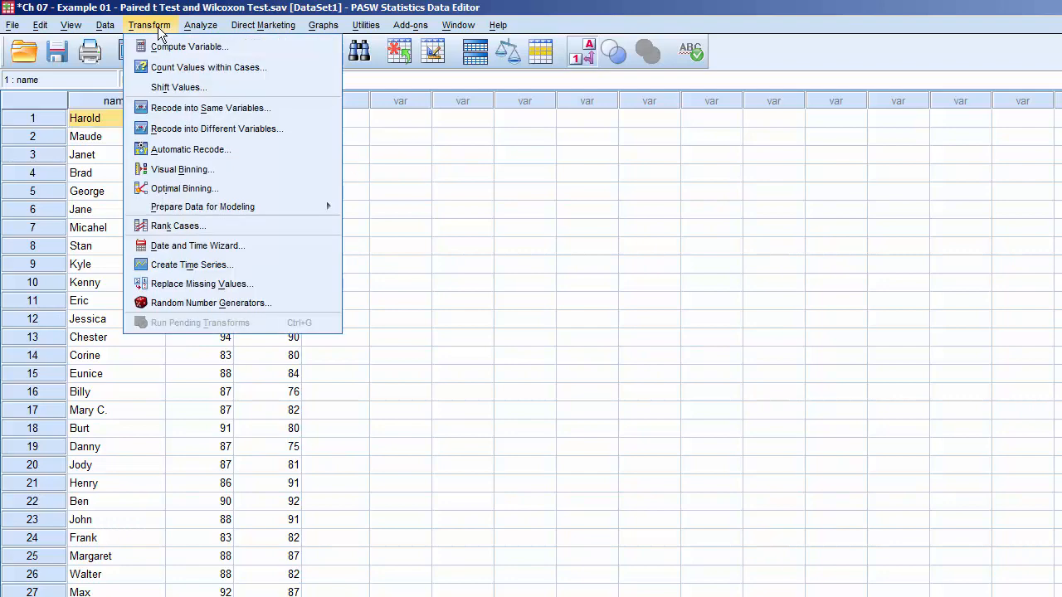
pyautogui.click(189, 46)
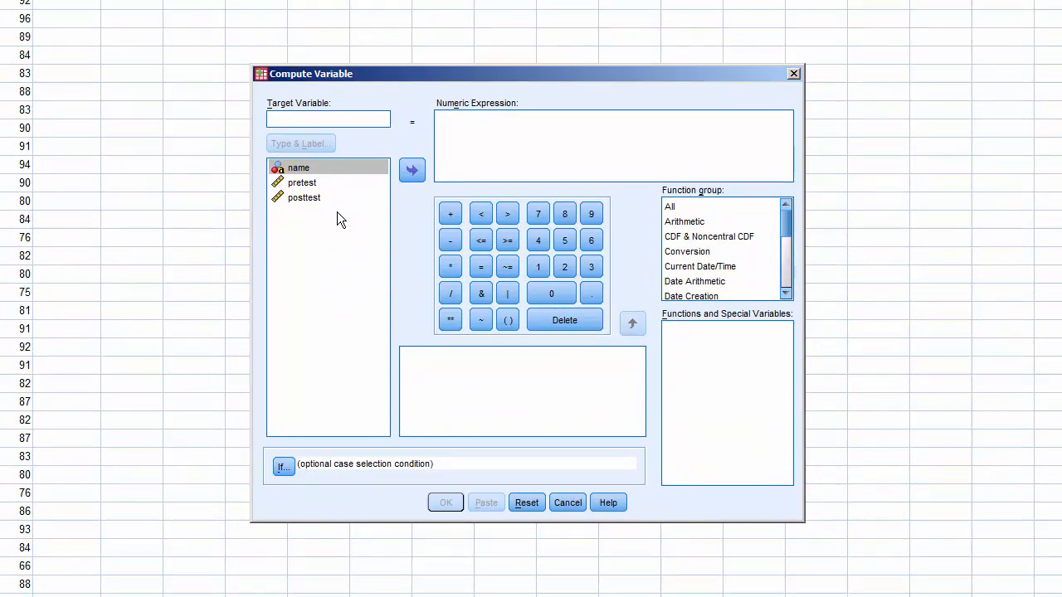
pyautogui.write('diff')
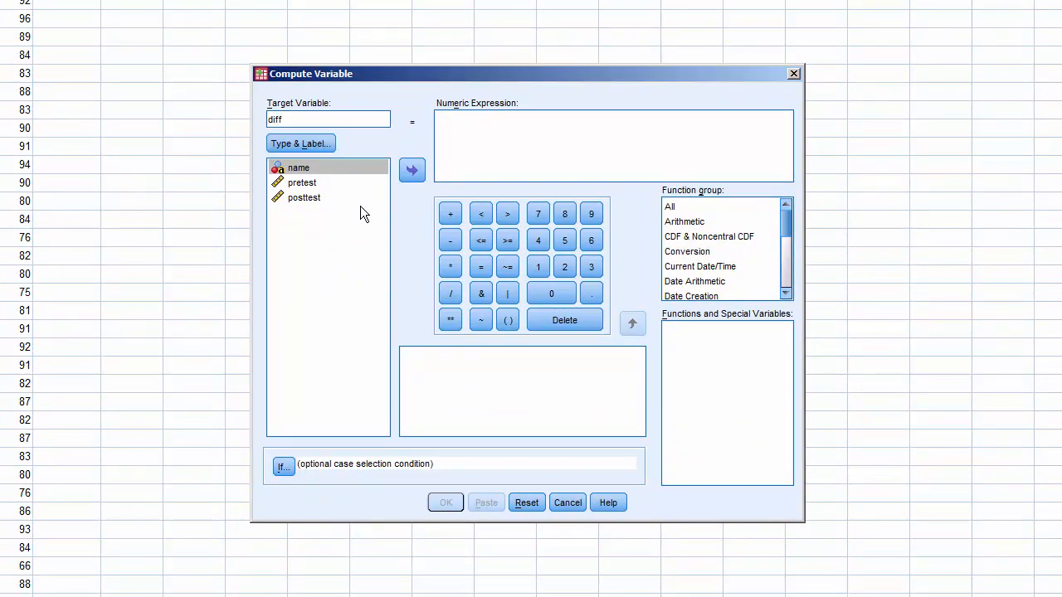
pyautogui.click(525, 146)
pyautogui.write('posttest')
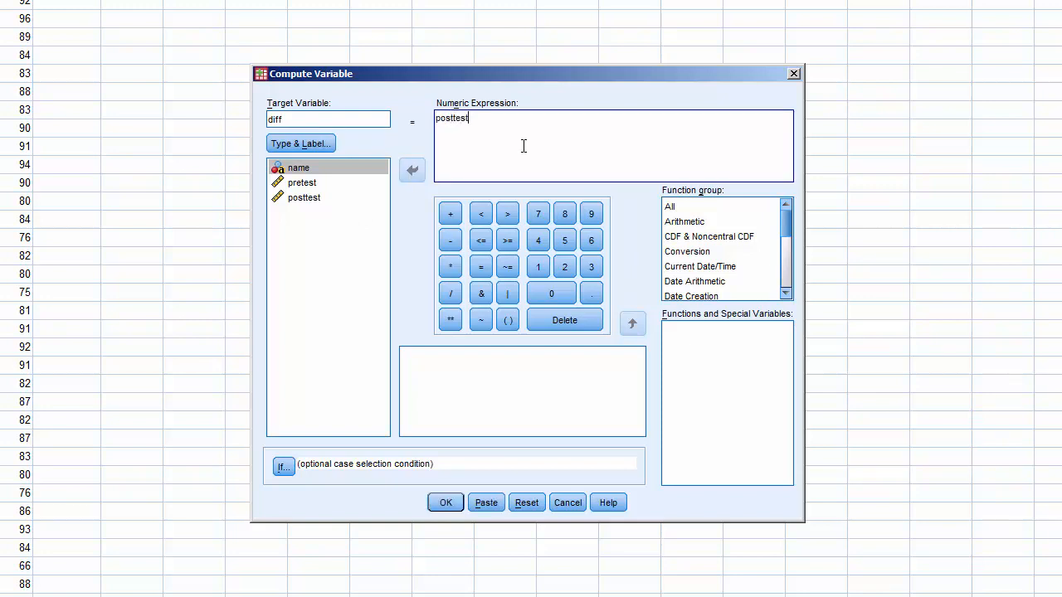
pyautogui.write('- prete')
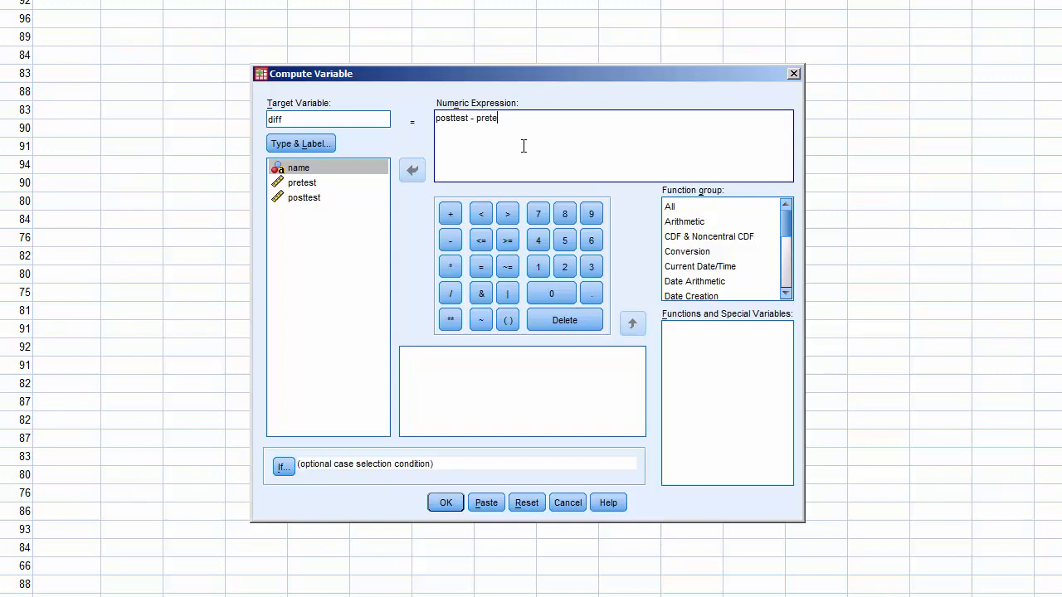
pyautogui.write('st')
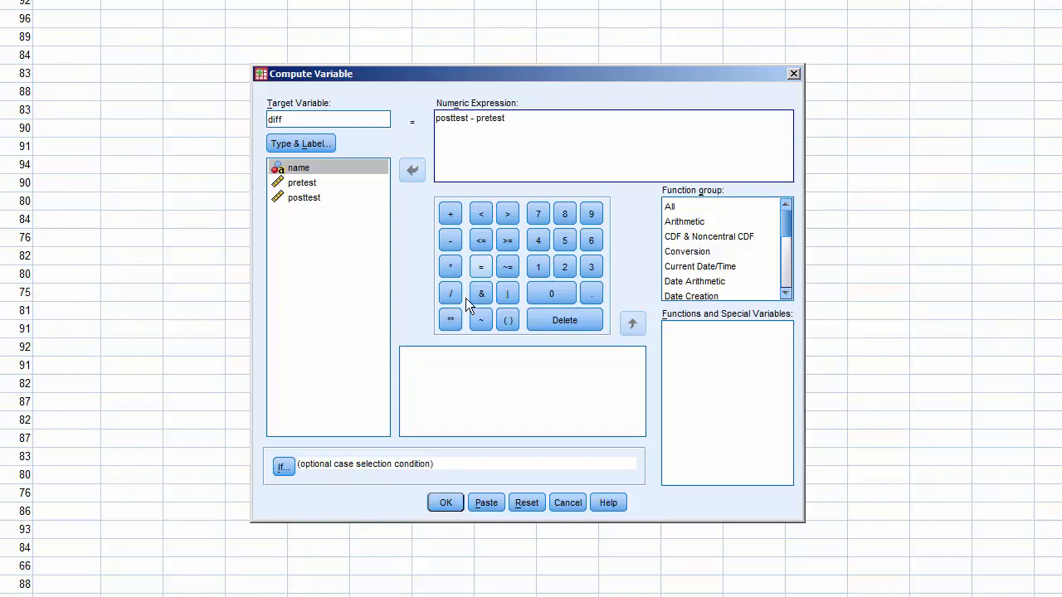
pyautogui.click(445, 501)
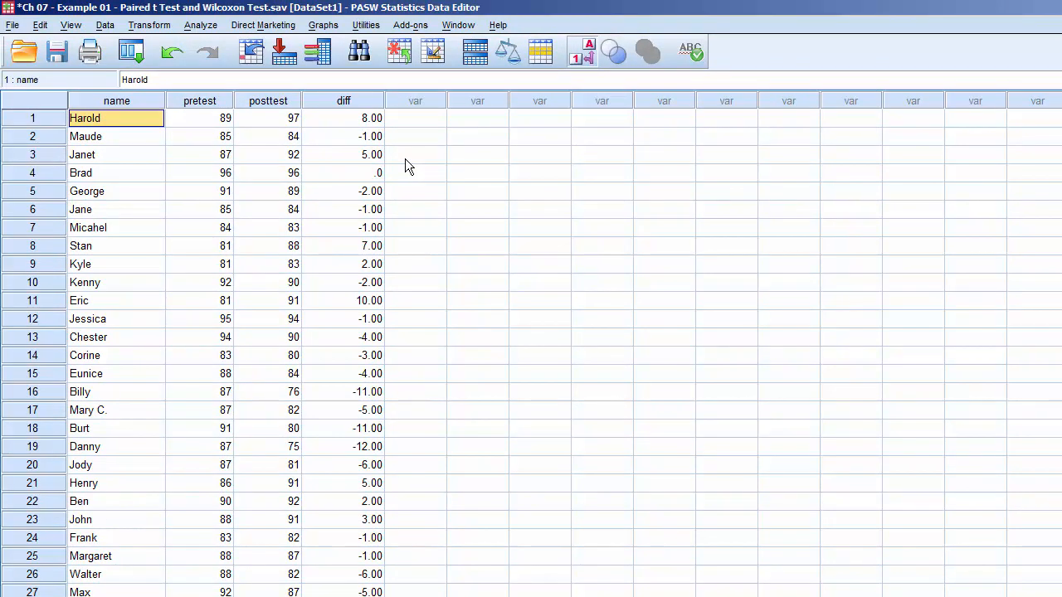
# Run Frequencies on diff with a histogram and normal curve requested under Charts
pyautogui.click(200, 25)
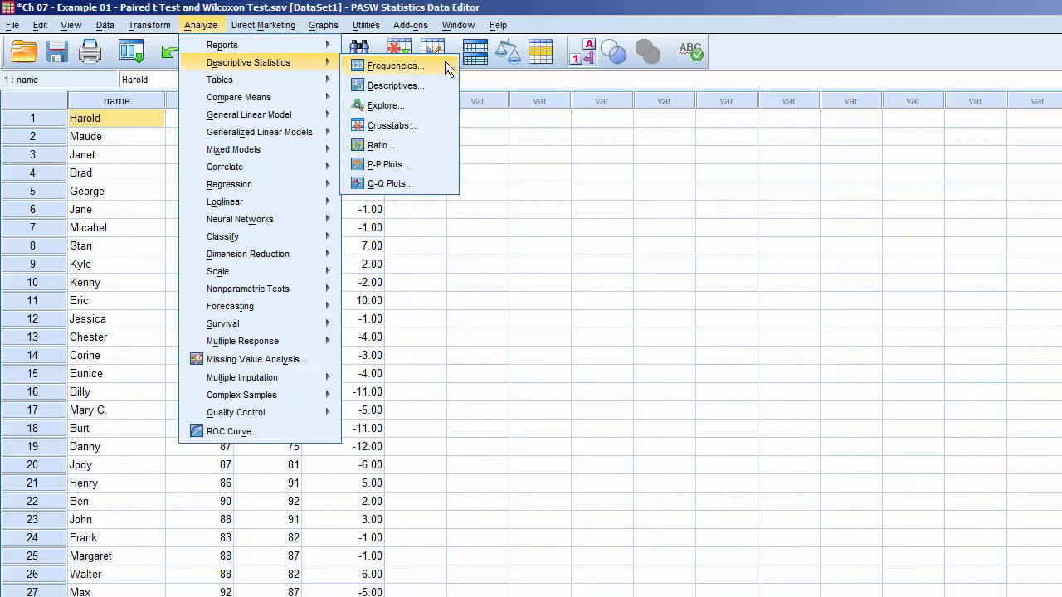
pyautogui.click(395, 66)
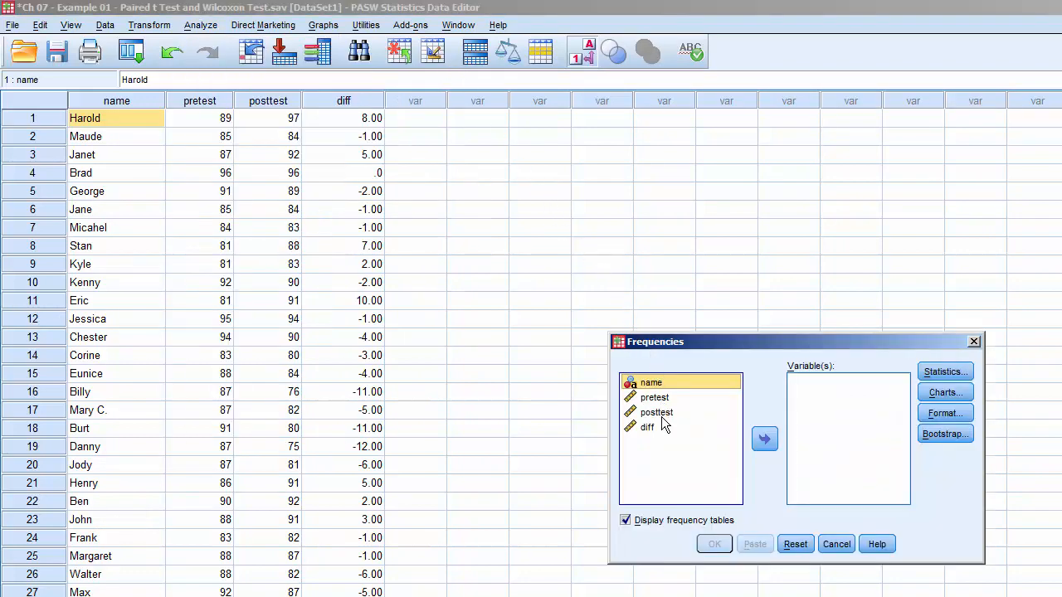
pyautogui.click(764, 438)
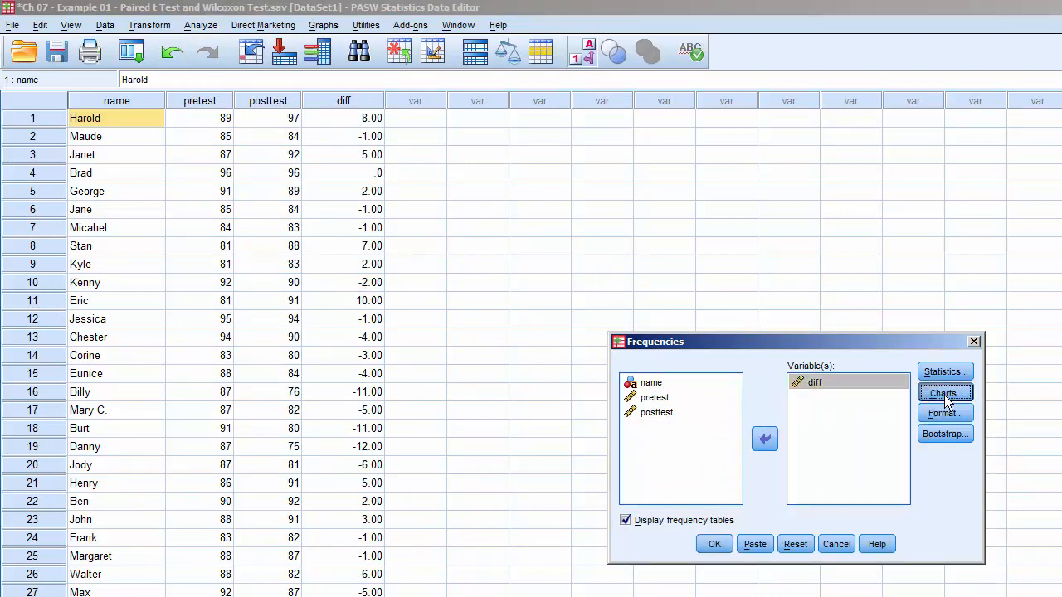
pyautogui.click(944, 392)
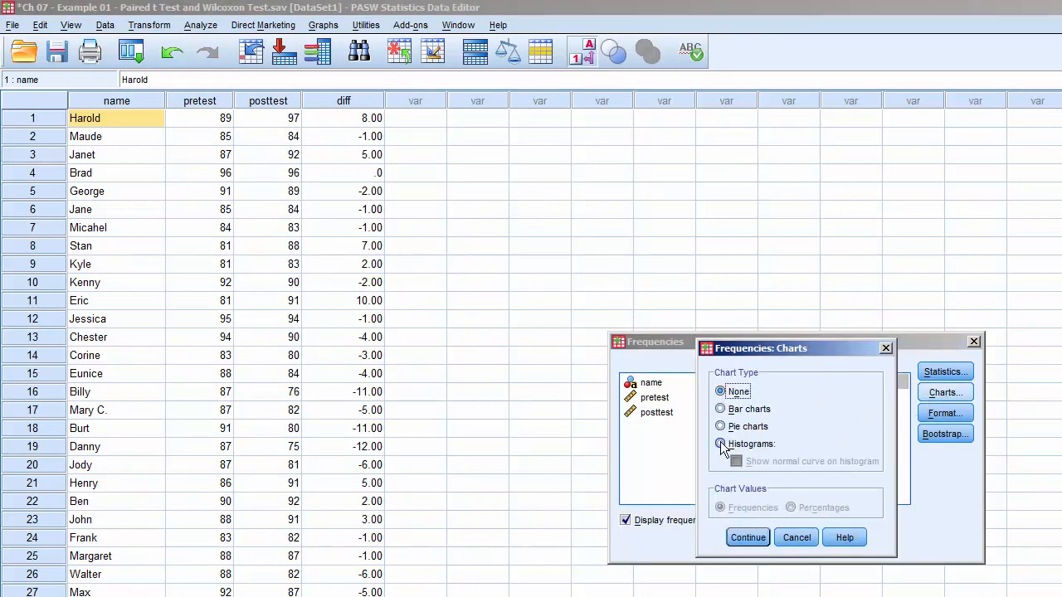
pyautogui.click(720, 445)
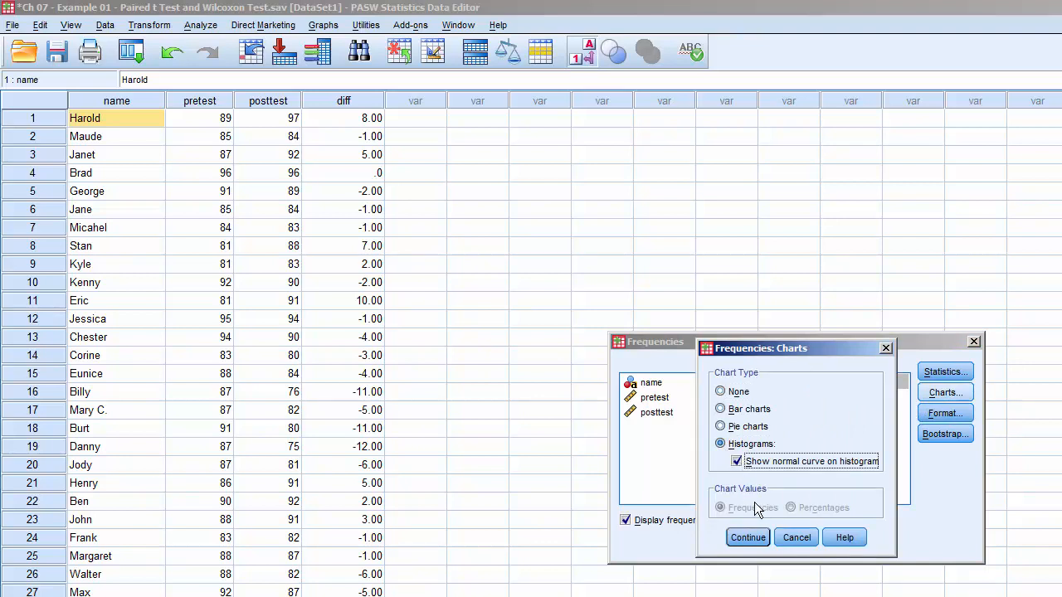
pyautogui.click(746, 538)
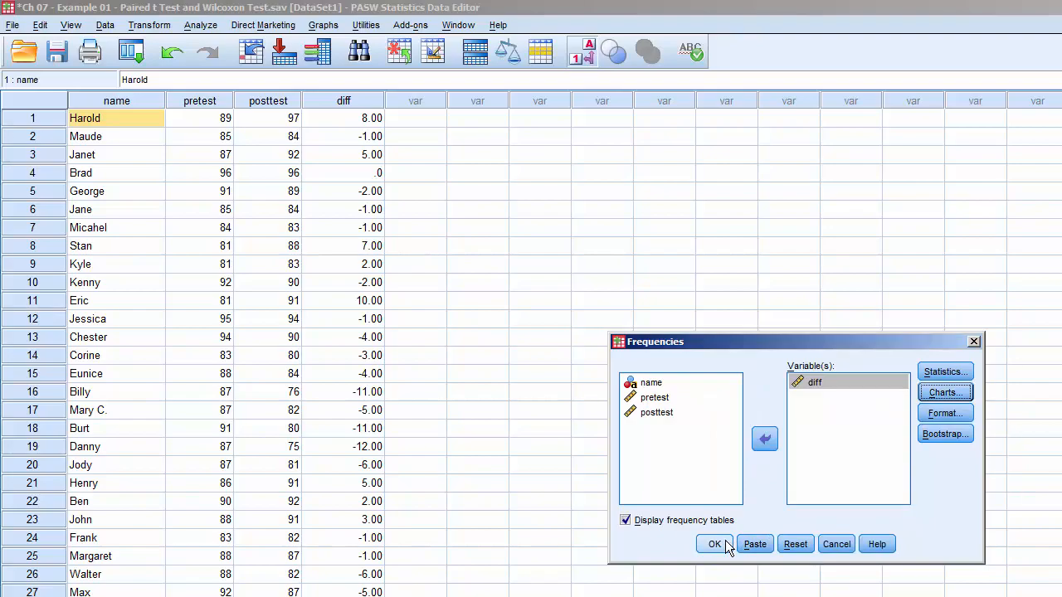
pyautogui.click(714, 545)
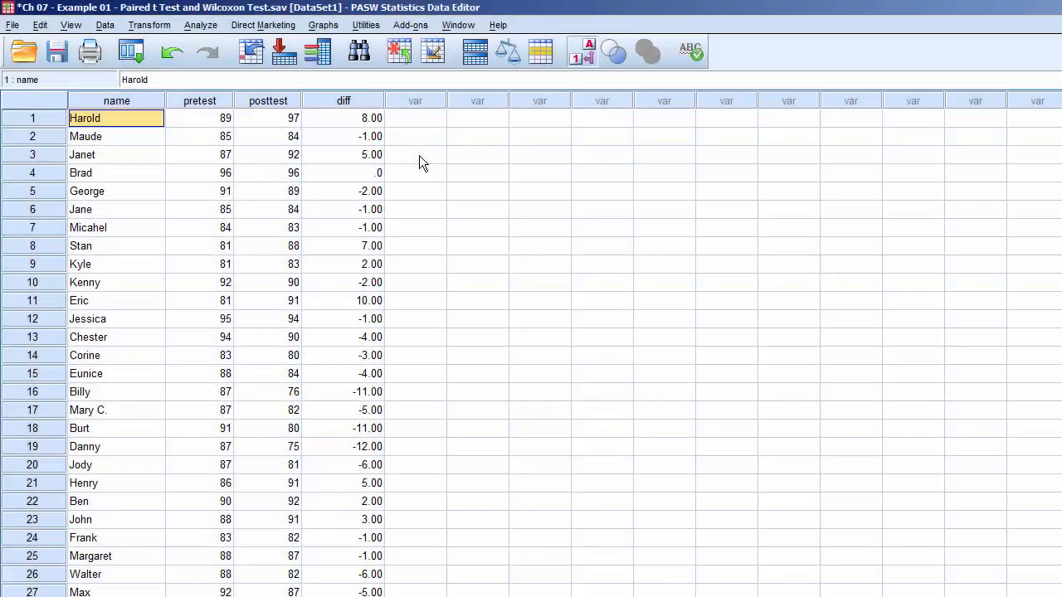
pyautogui.moveTo(201, 25)
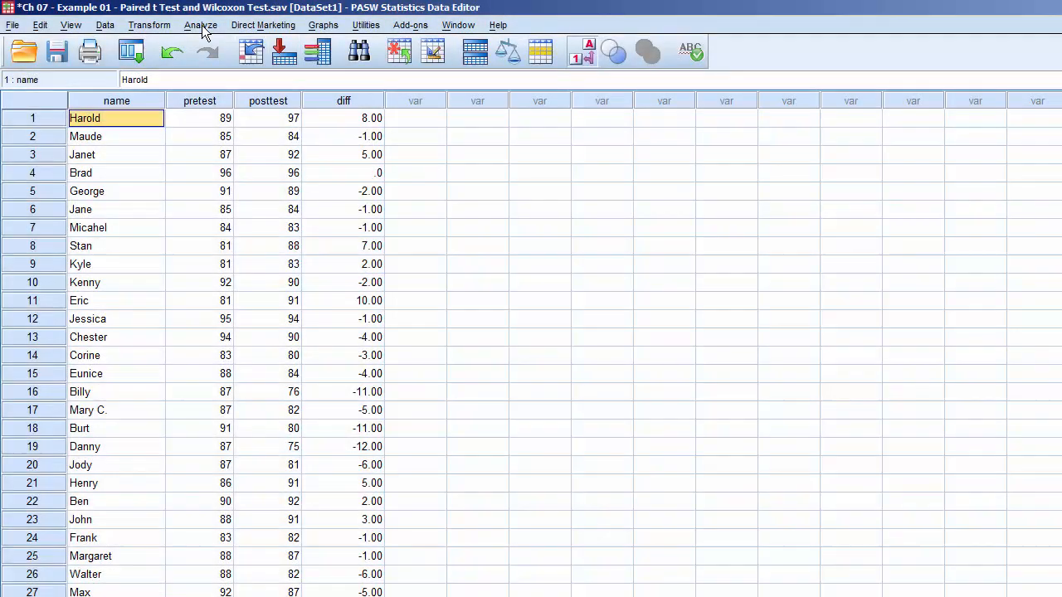
# Run a Paired-Samples T Test with pretest and posttest as Pair 1
pyautogui.click(200, 25)
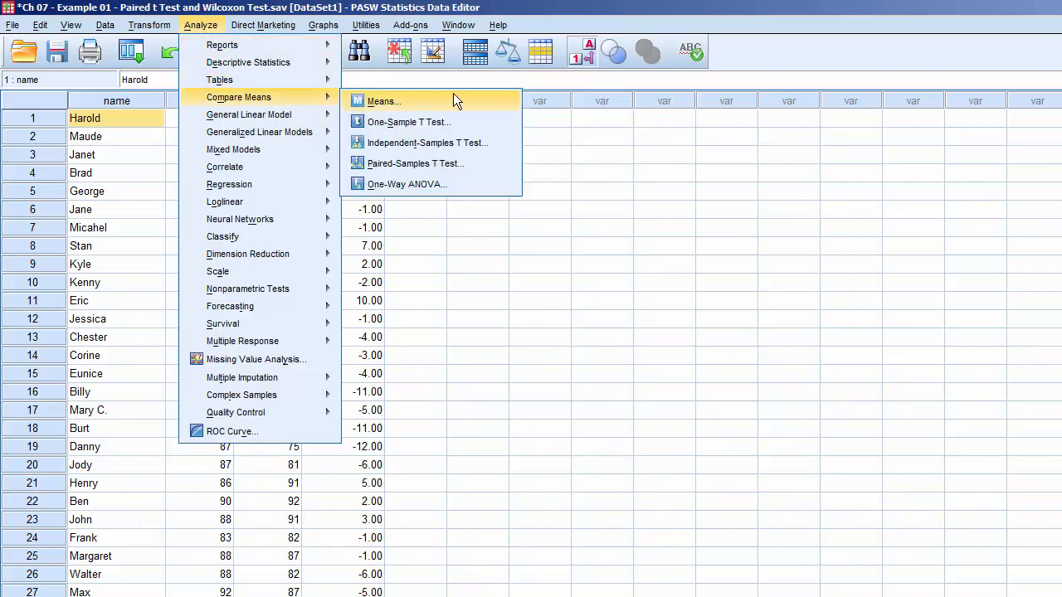
pyautogui.click(415, 163)
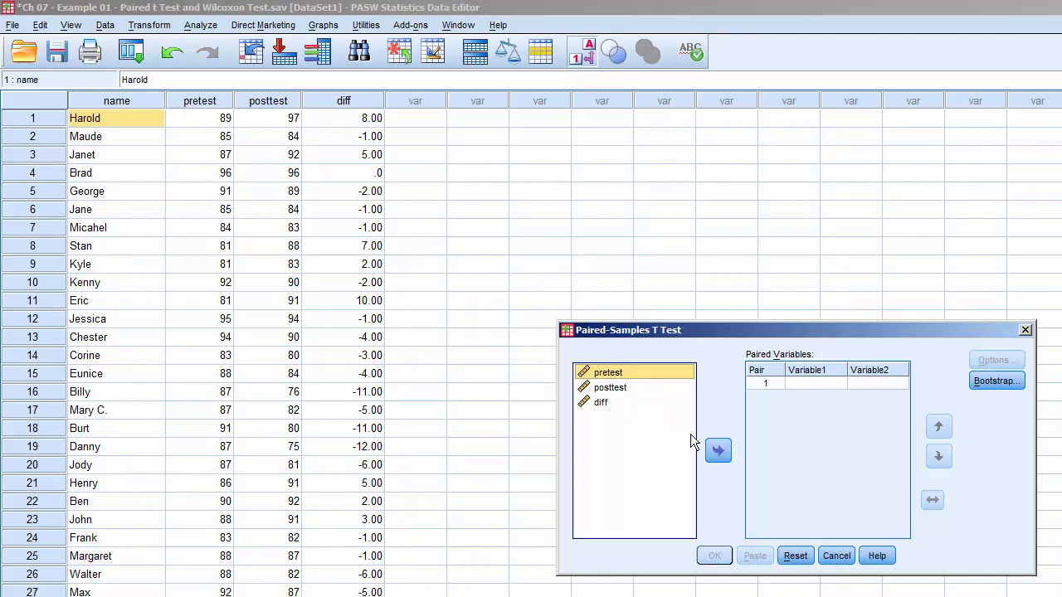
pyautogui.click(716, 451)
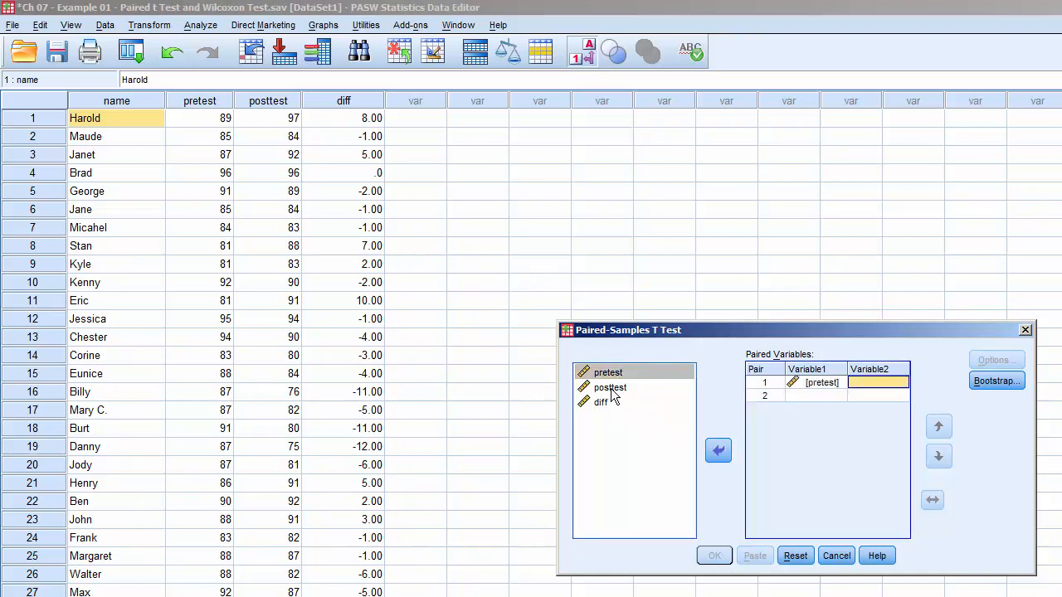
pyautogui.click(611, 388)
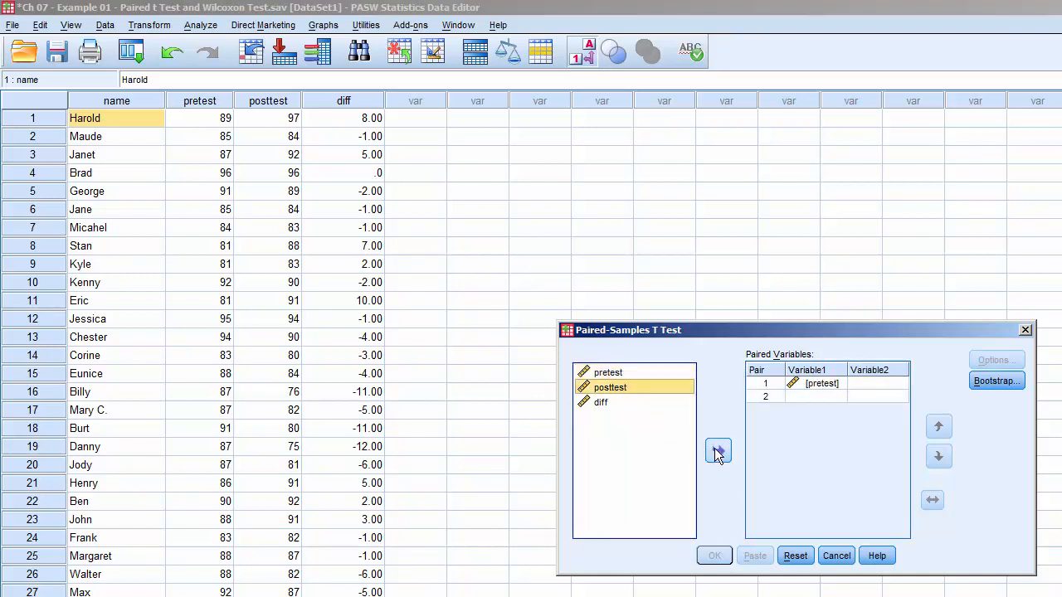
pyautogui.click(717, 451)
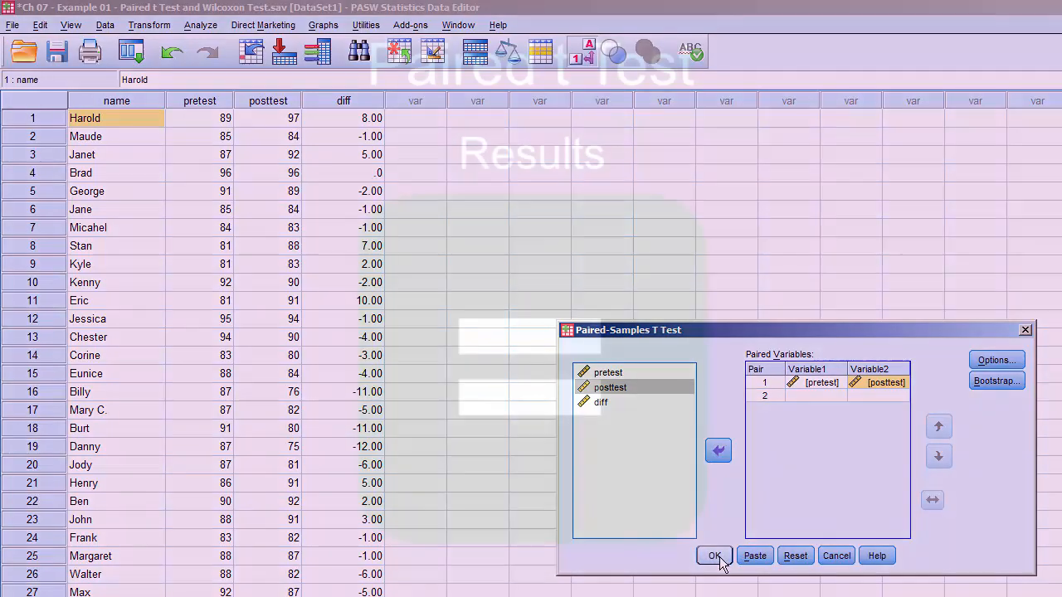
pyautogui.click(713, 556)
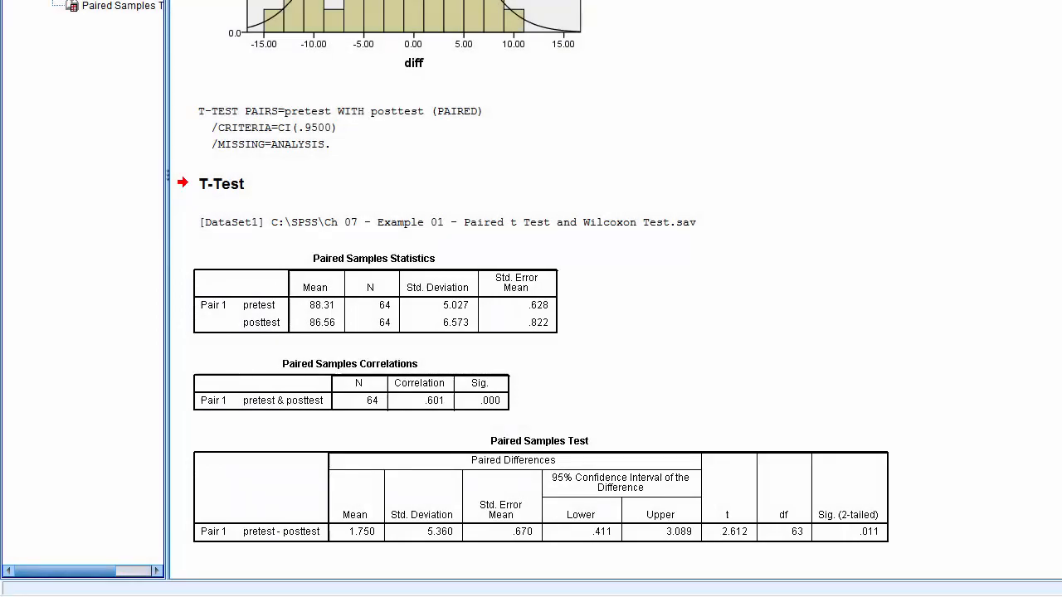